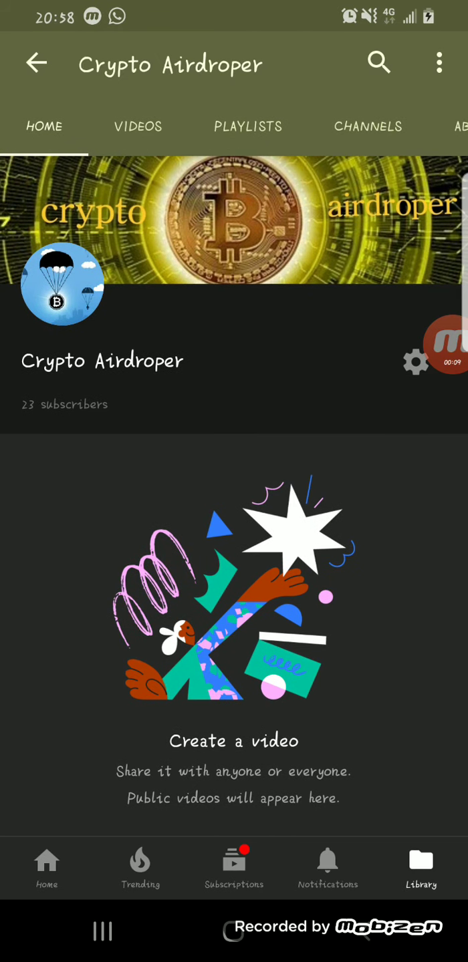
Leave YouTube for the mining-links note and open the freemining.co link in Chrome
click(137, 126)
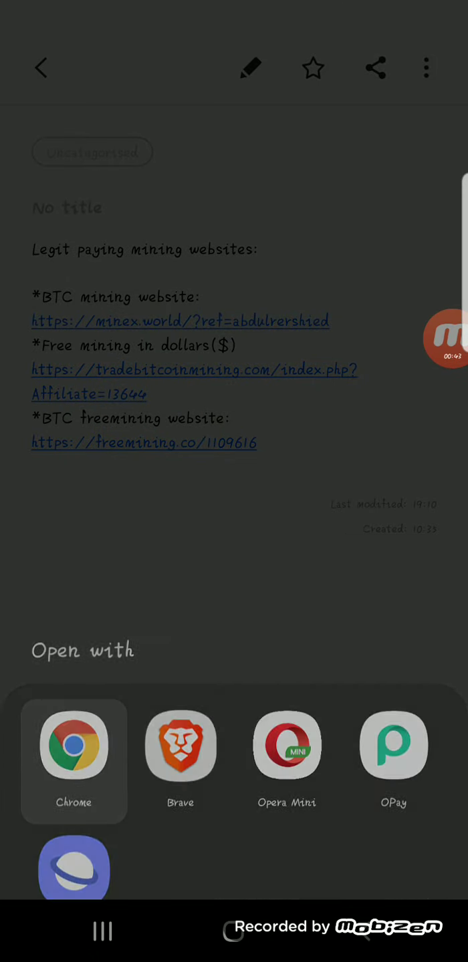
click(72, 747)
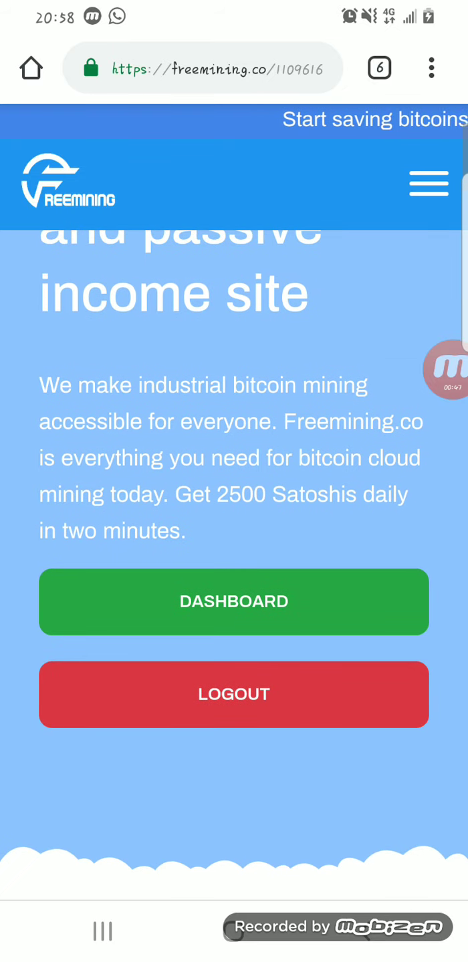
Sign into freemining.co with the wallet address to see the 0.0003203527 BTC balance, then switch to Trust Wallet
scroll(down, 3)
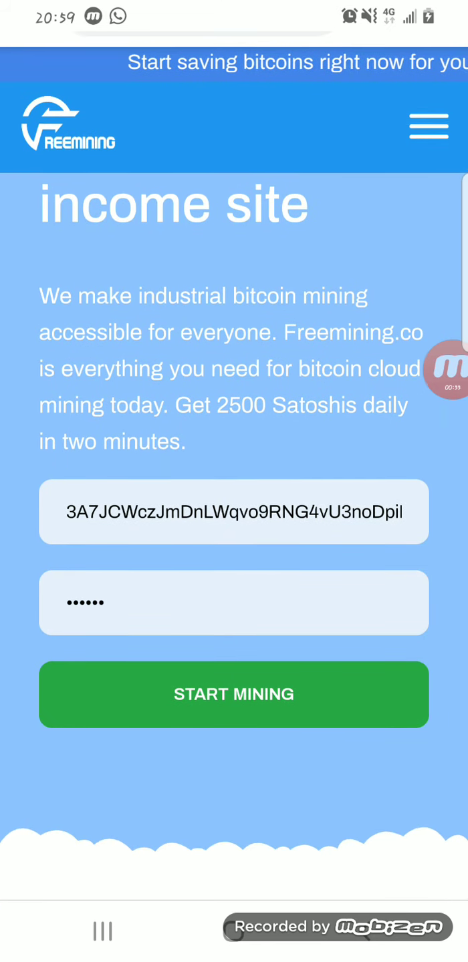
click(232, 695)
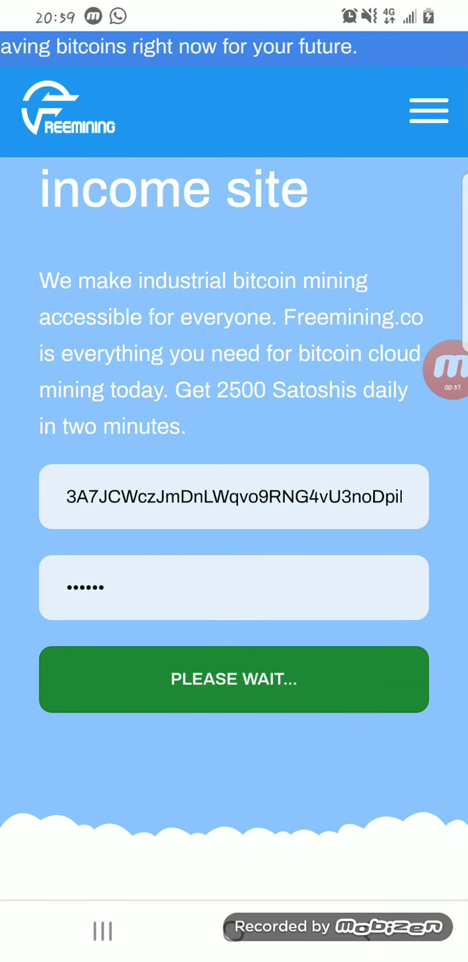
click(232, 679)
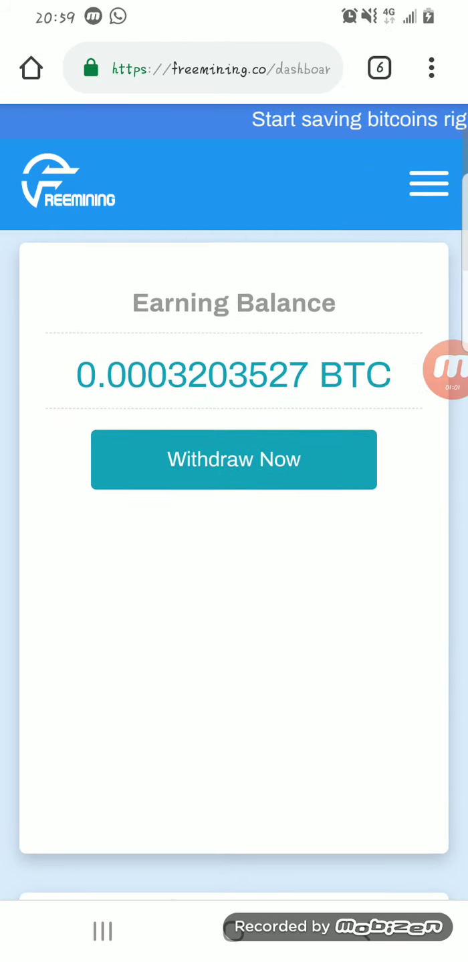
click(428, 184)
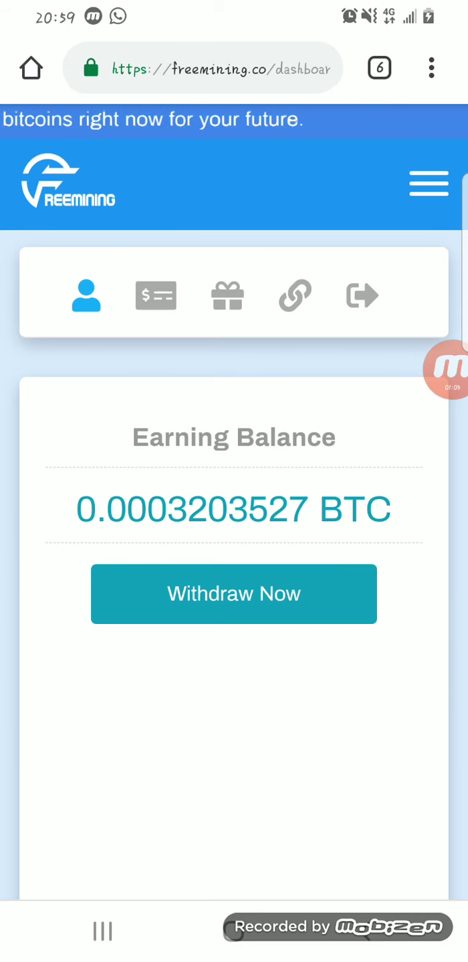
scroll(down, 3)
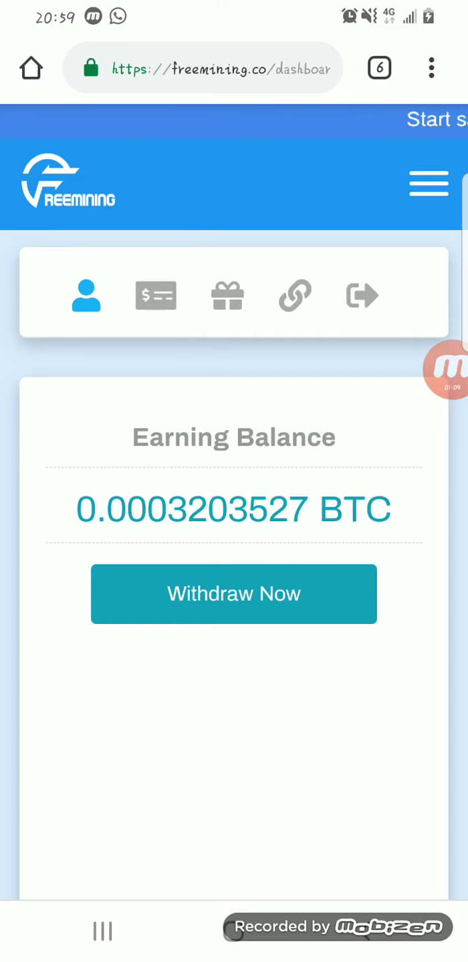
click(102, 930)
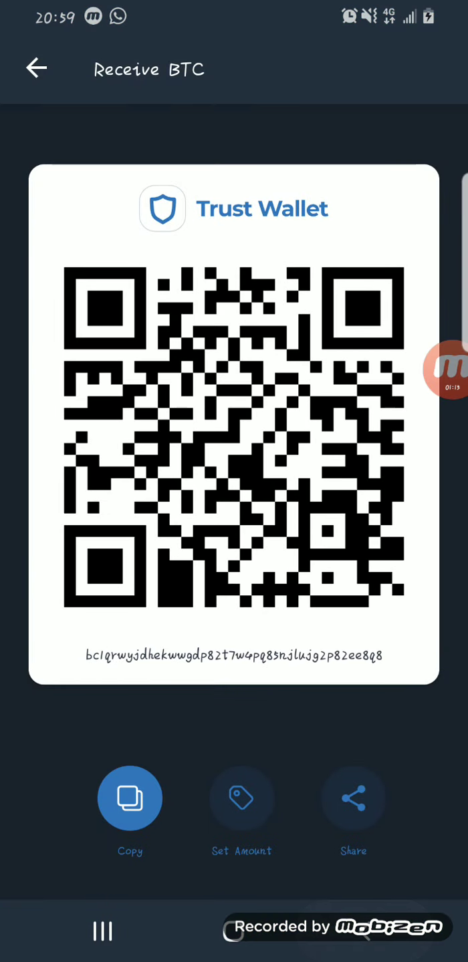
Copy the Bitcoin receiving address in Trust Wallet and return to the freemining.co dashboard
click(37, 67)
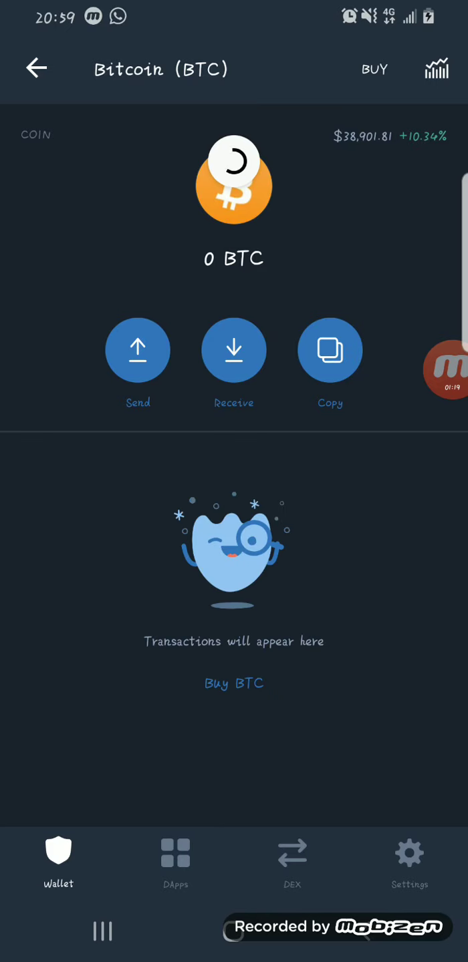
click(328, 350)
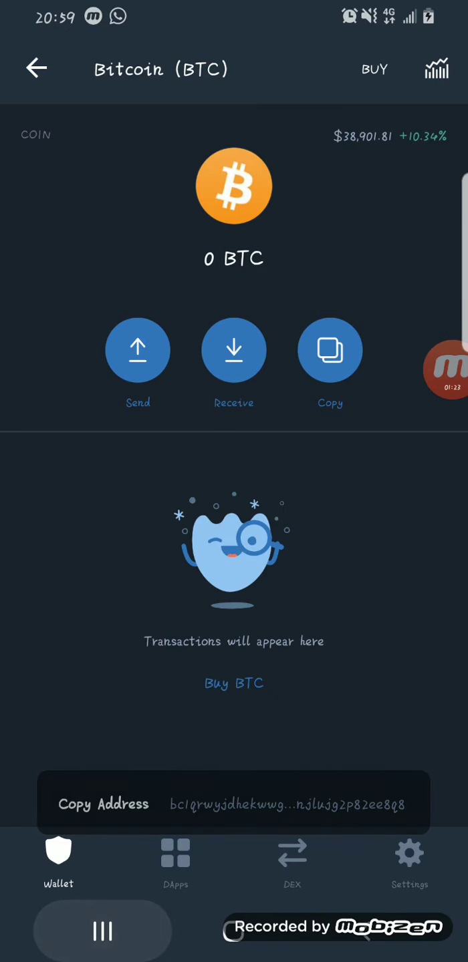
click(102, 930)
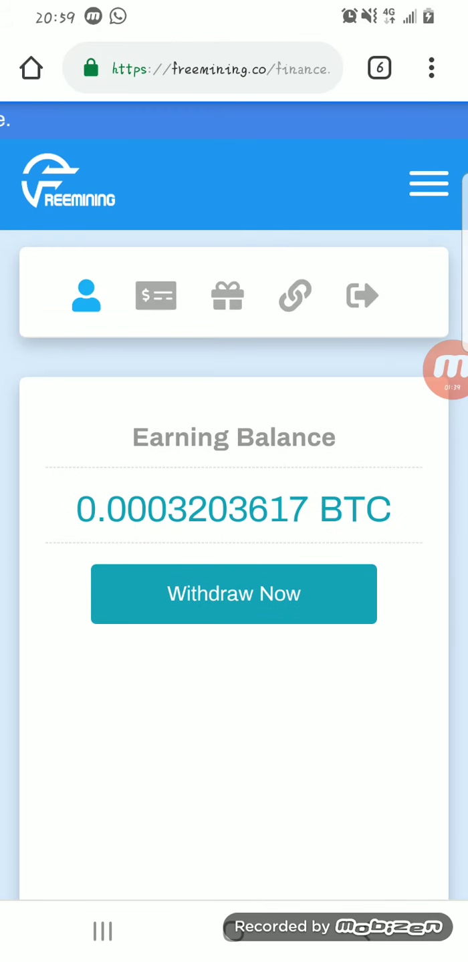
Check the empty freemining.co withdrawal history and return to the dashboard showing 0.0003203666 BTC
click(155, 297)
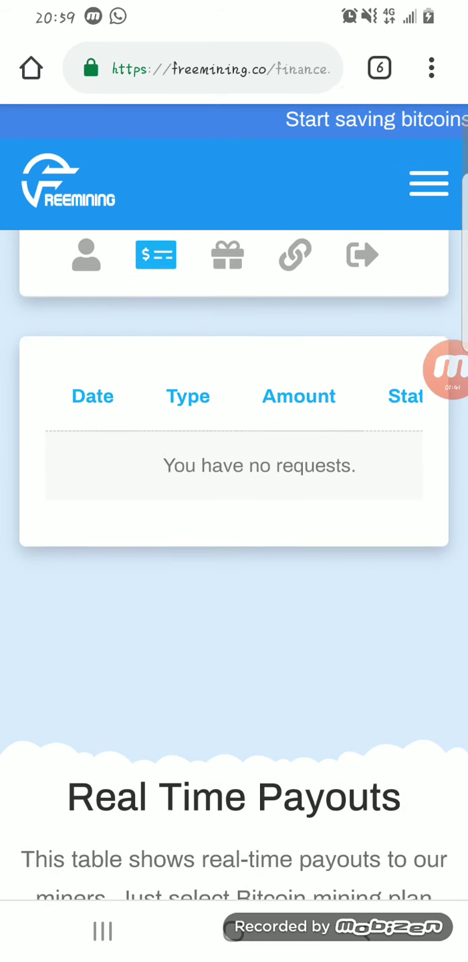
scroll(down, 3)
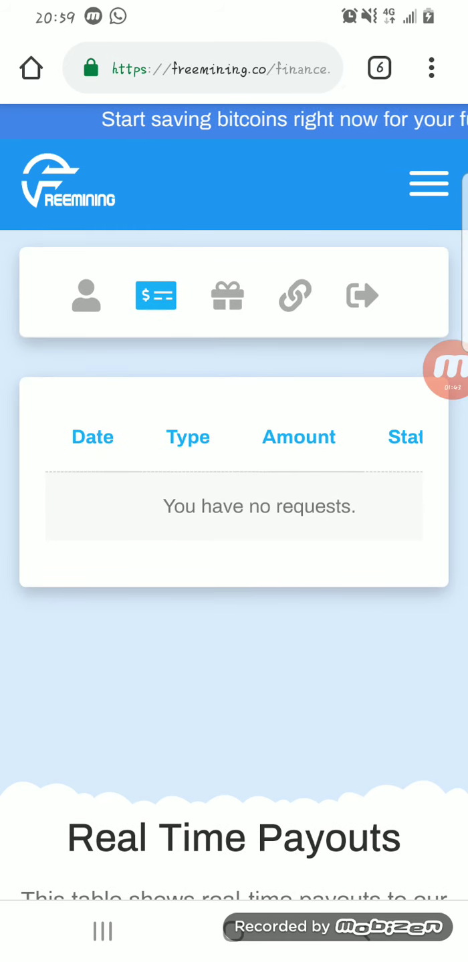
click(85, 296)
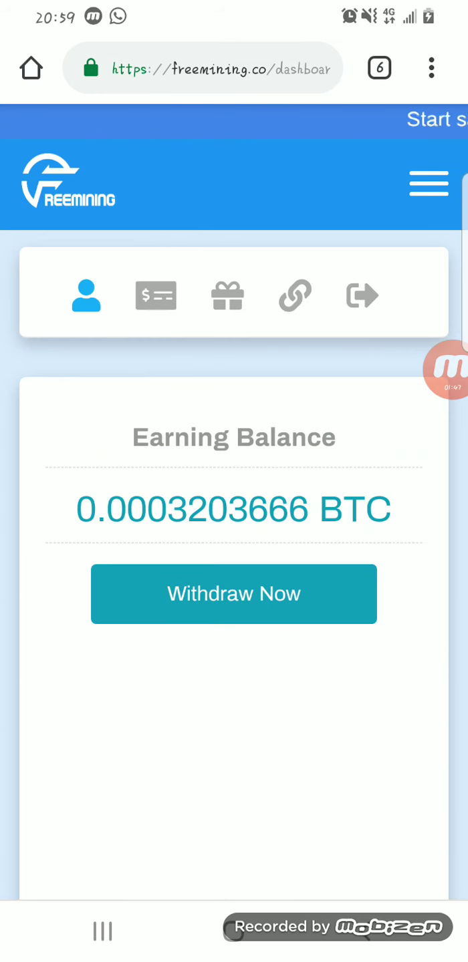
click(232, 593)
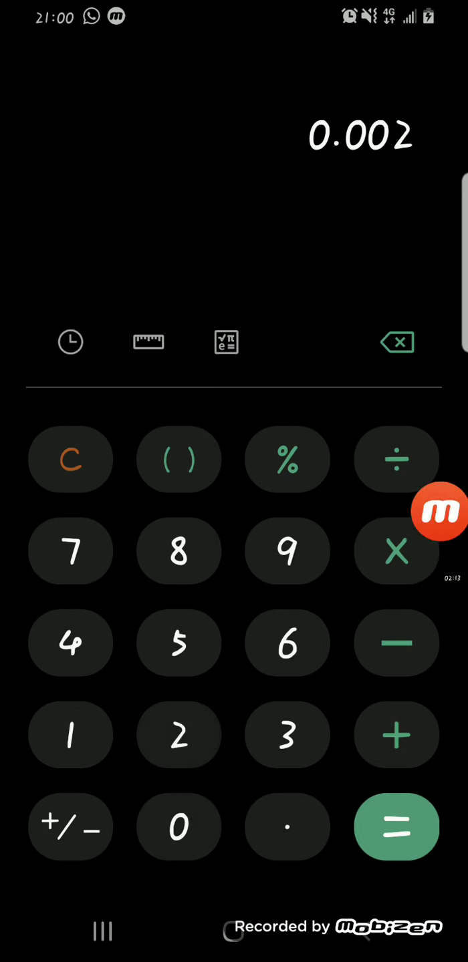
Work out 0.002 × 3 and a 78 × … sum in the calculator, then clear the display
click(286, 735)
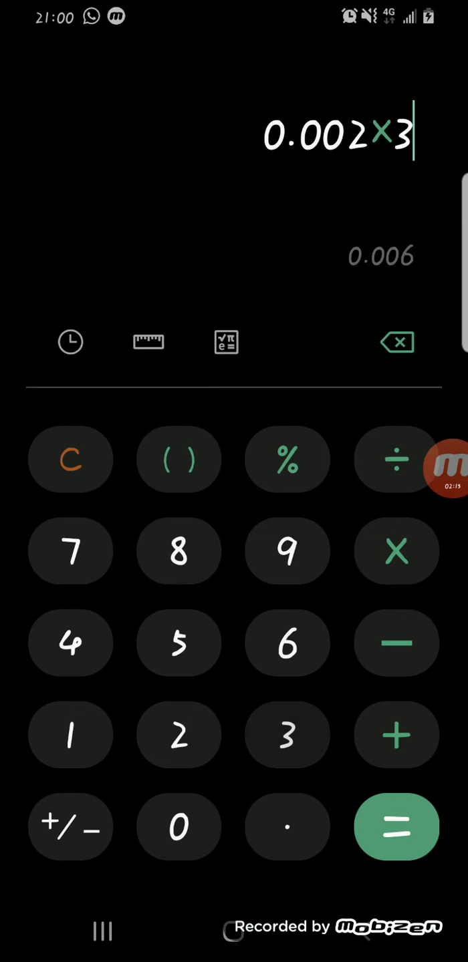
click(396, 828)
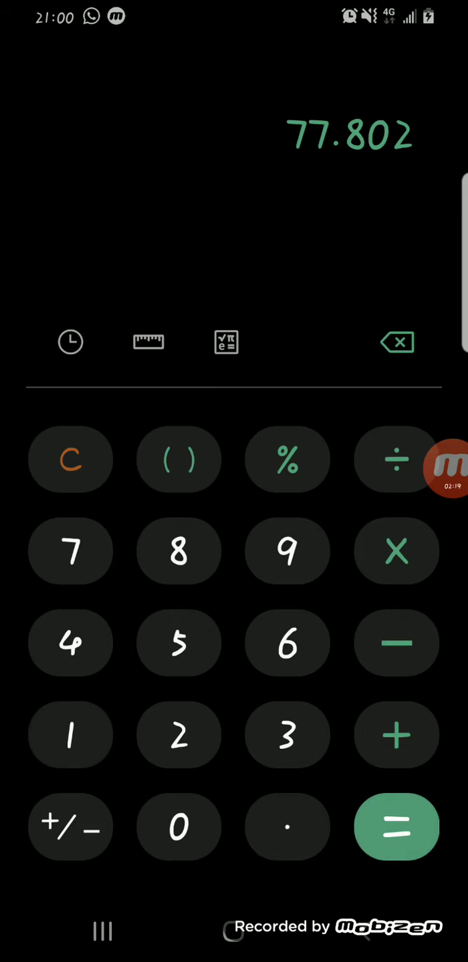
click(395, 342)
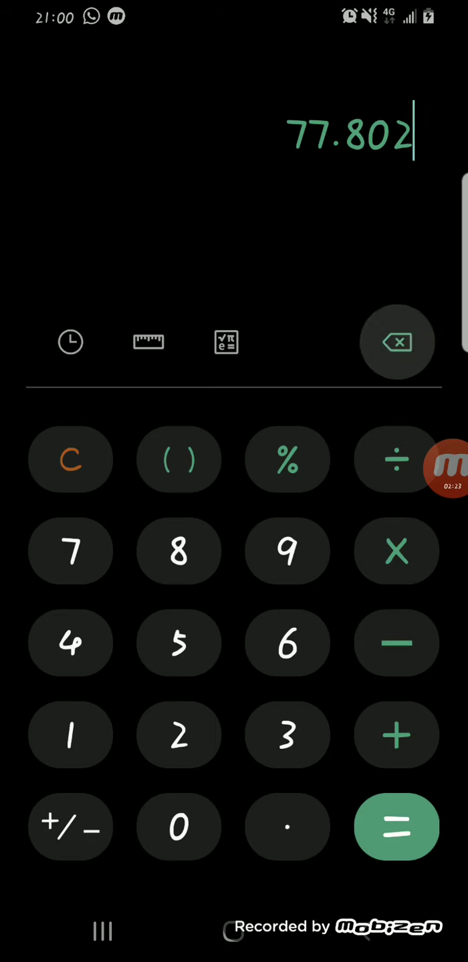
click(395, 342)
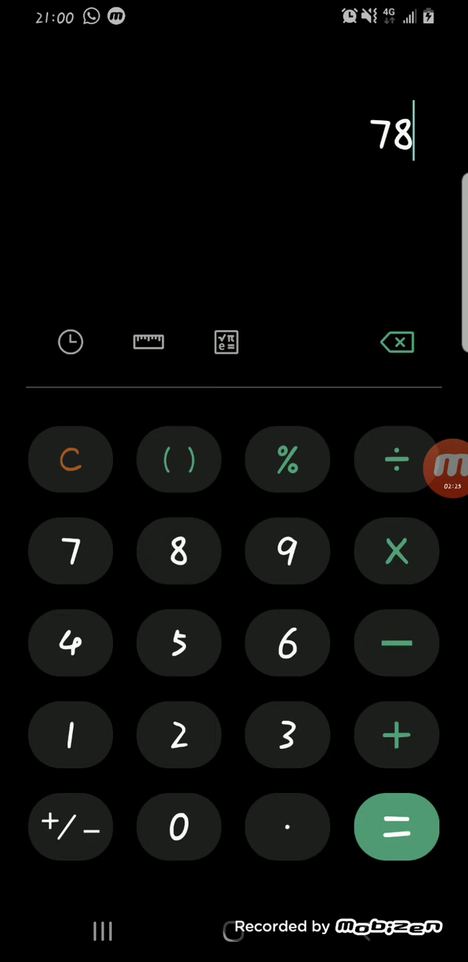
click(396, 551)
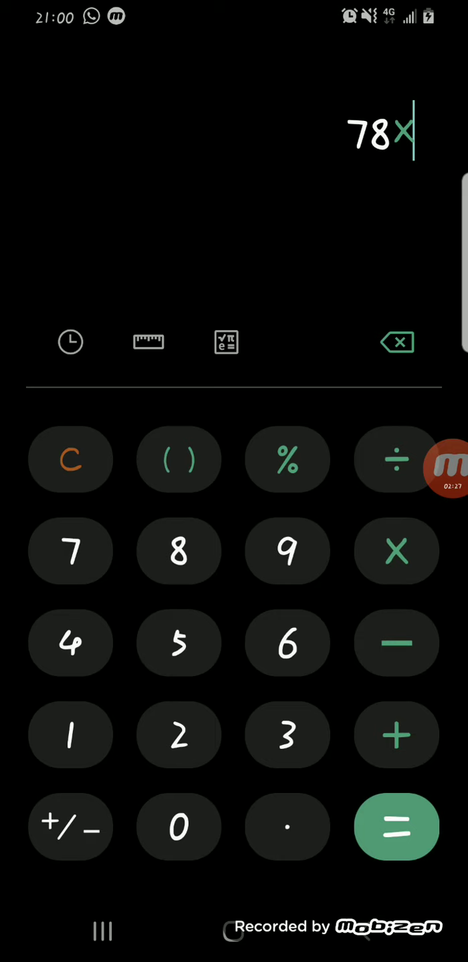
click(395, 342)
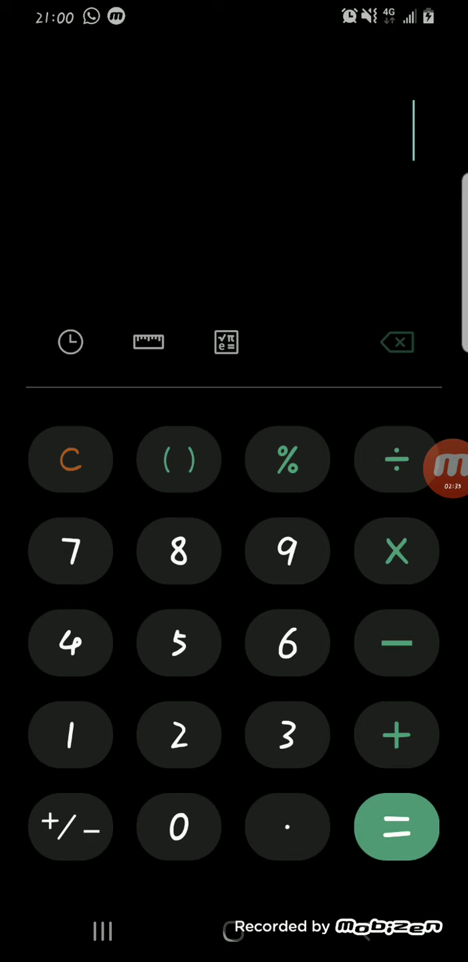
click(100, 930)
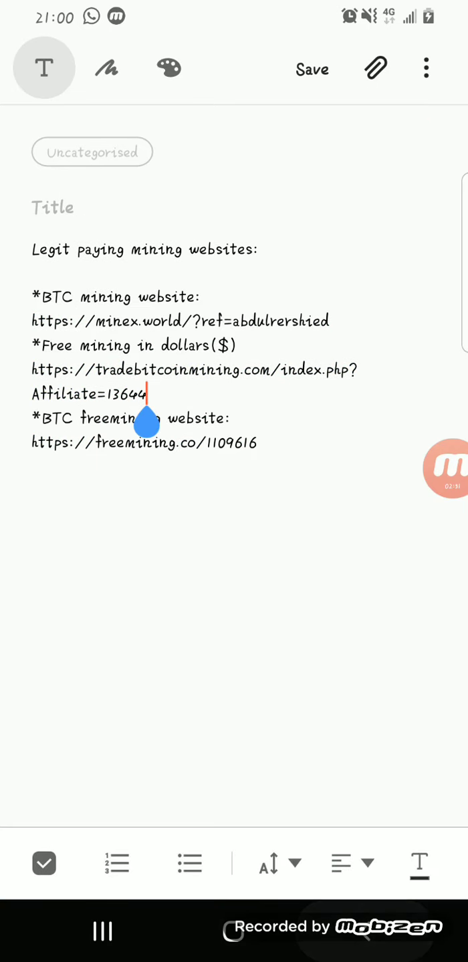
Open the tradebitcoinmining.com affiliate link from the mining websites note
click(311, 69)
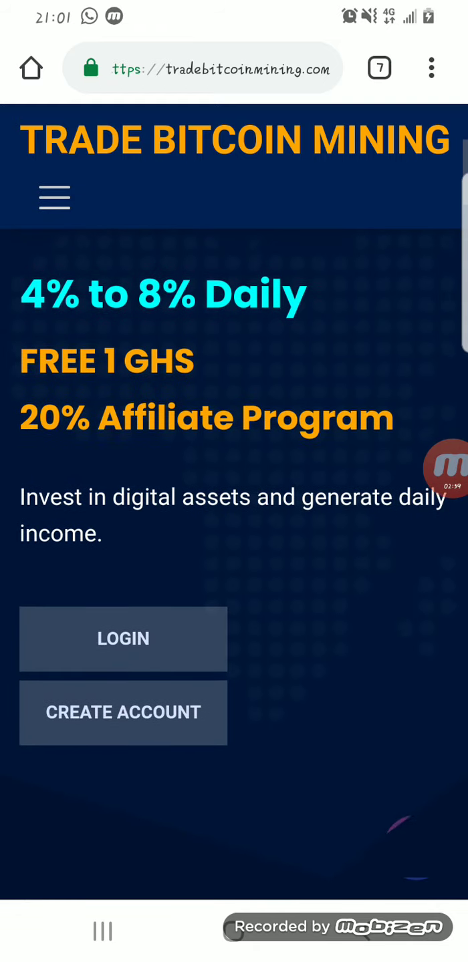
View the Trade Bitcoin Mining sign-up form down to its Create Account and Log in options
click(123, 713)
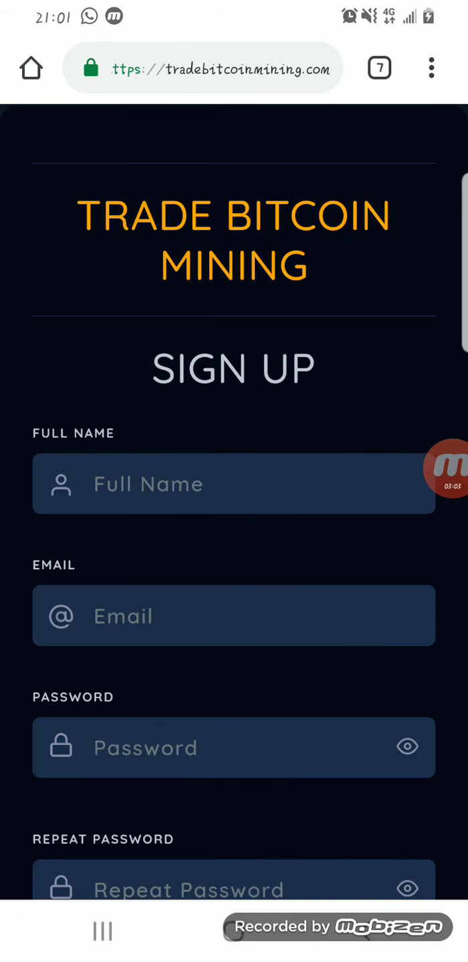
scroll(down, 3)
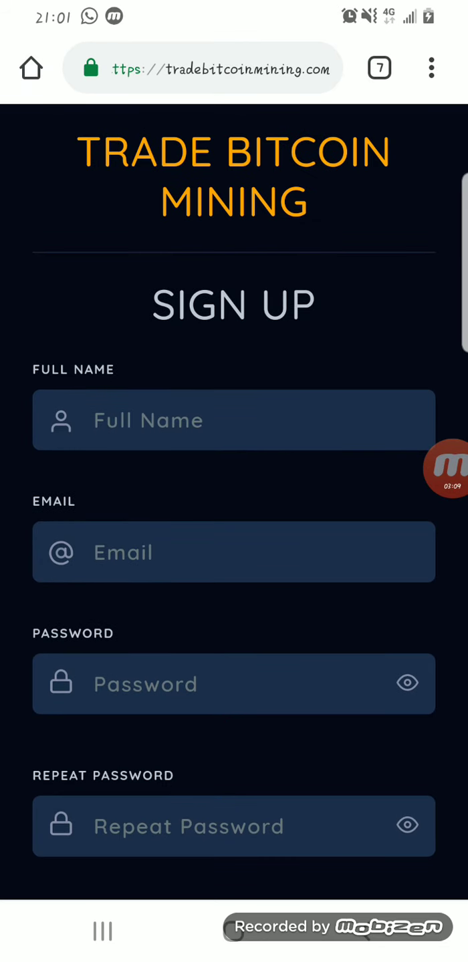
scroll(down, 3)
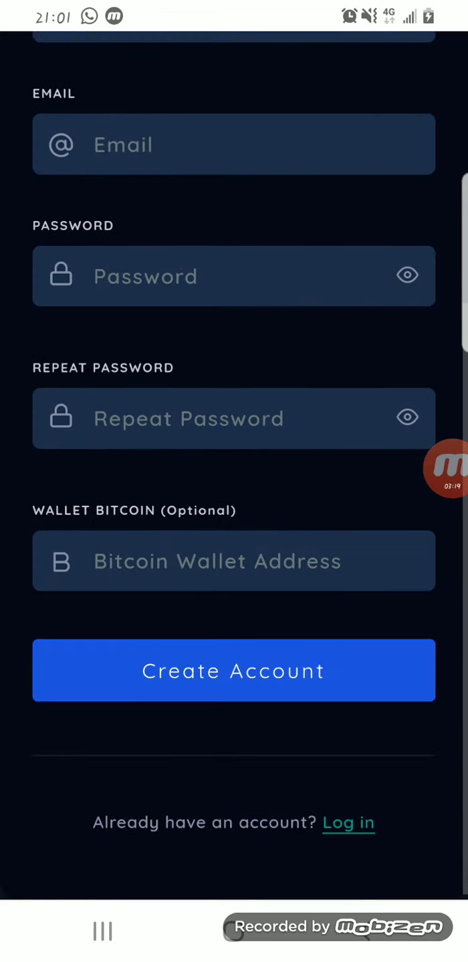
Log into Trade Bitcoin Mining with the saved credentials to reach the $0.06867078 dashboard
click(347, 823)
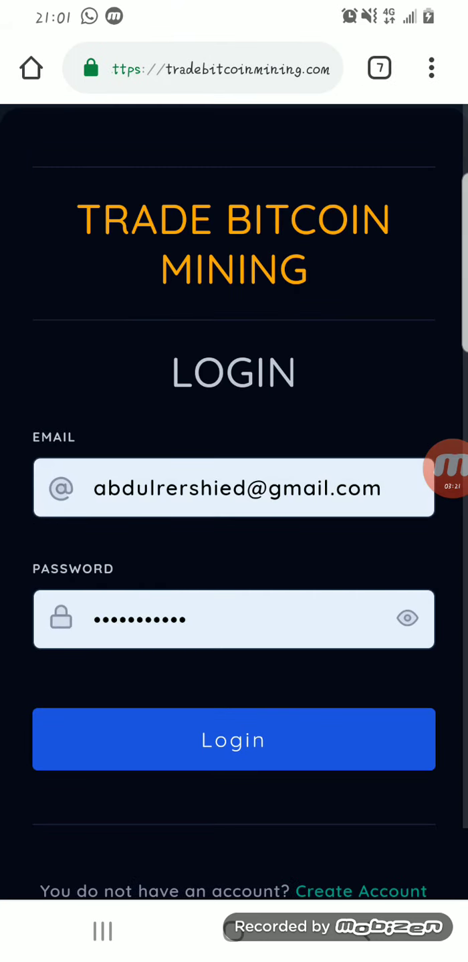
click(232, 739)
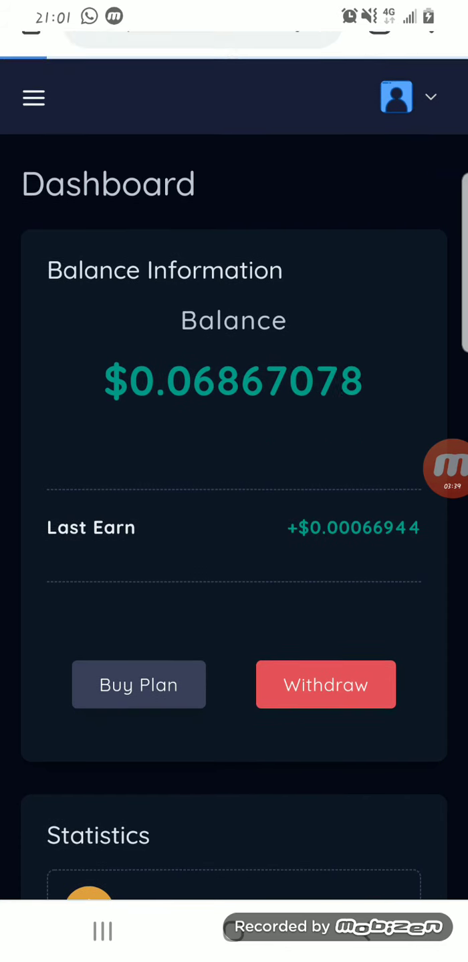
View the Trade Bitcoin Mining withdraw page showing $0.06867129 against the $5 minimum
click(326, 684)
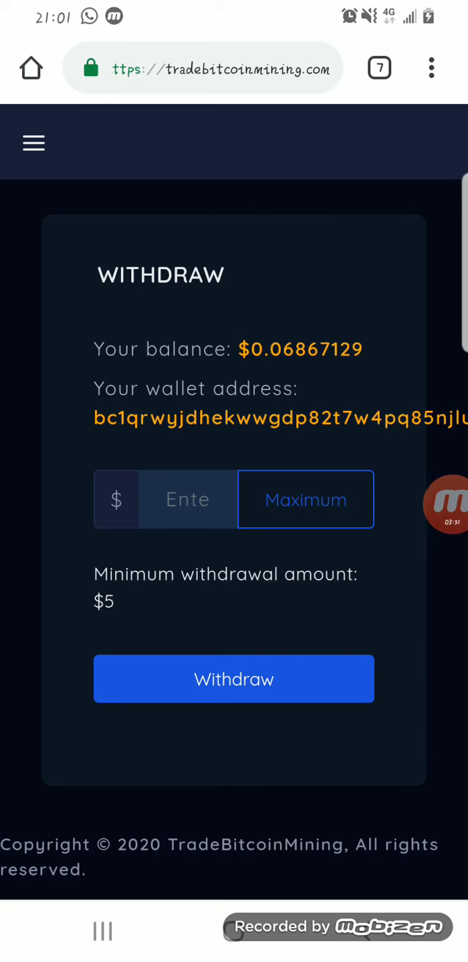
scroll(down, 3)
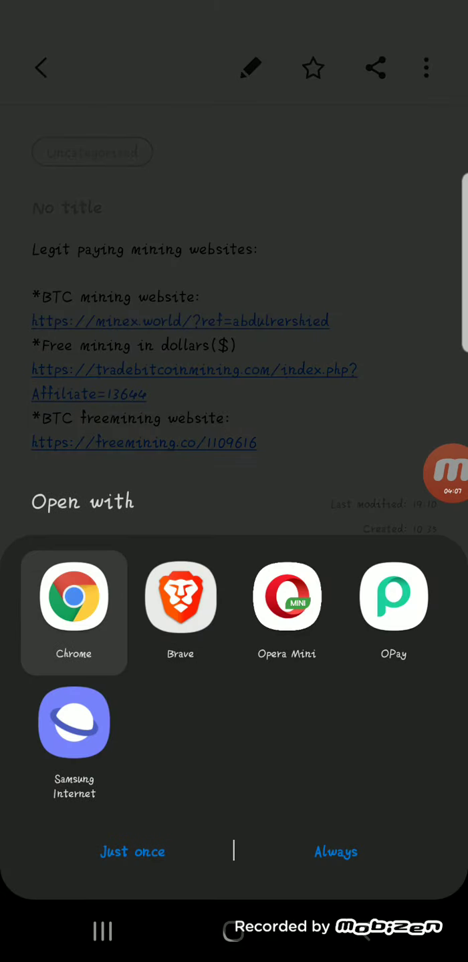
Open minex.world in Chrome and start registration for the 3000 Gh/s sign-up bonus
click(74, 597)
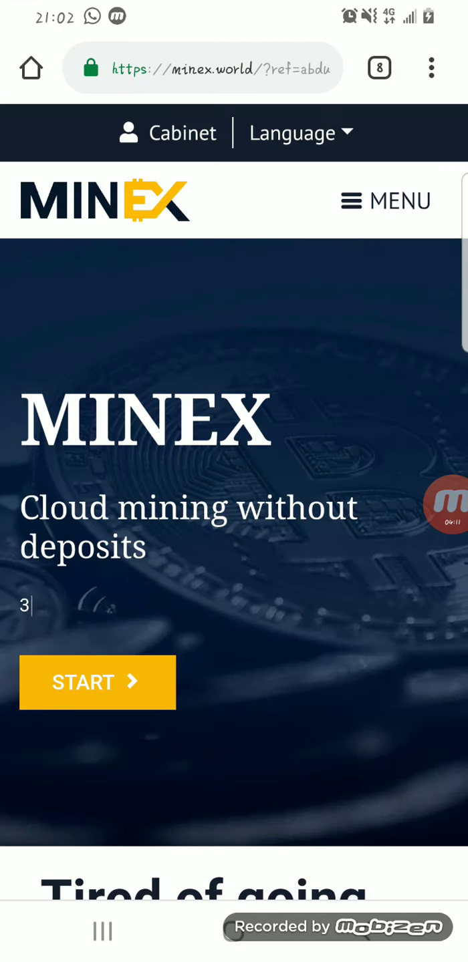
text(000 Gh/s to your balance)
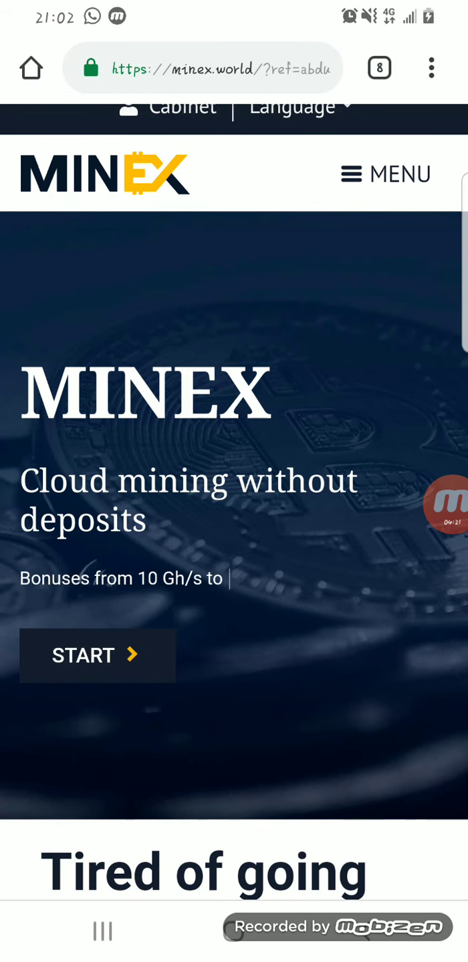
scroll(down, 3)
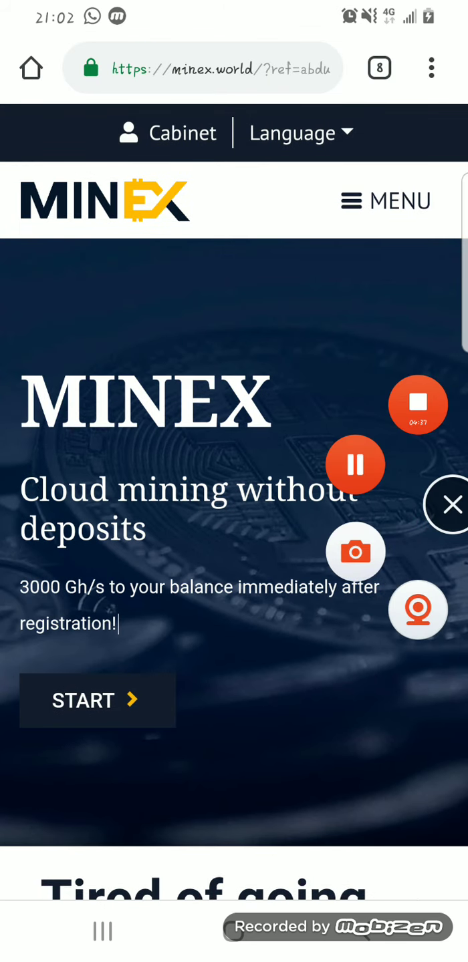
click(96, 700)
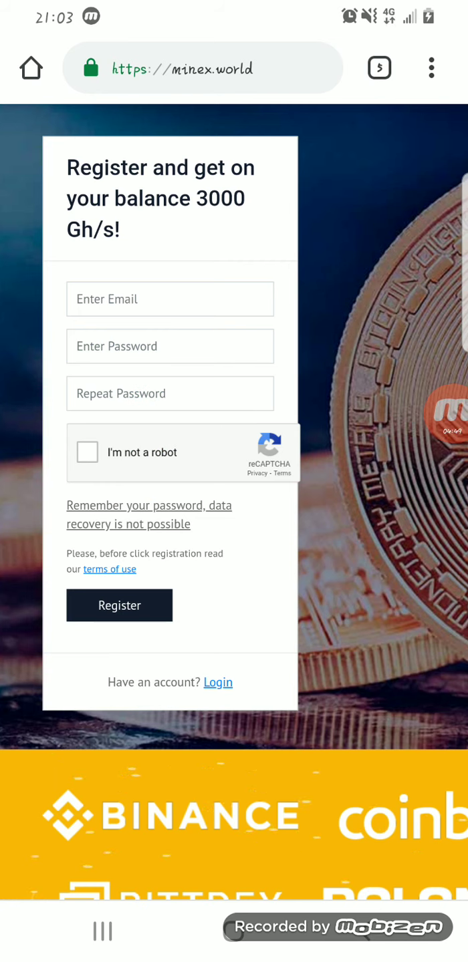
Sign in to Minex with the saved credentials, reaching the cabinet with 3268.70 GH/s and a Litecoin balance
scroll(down, 3)
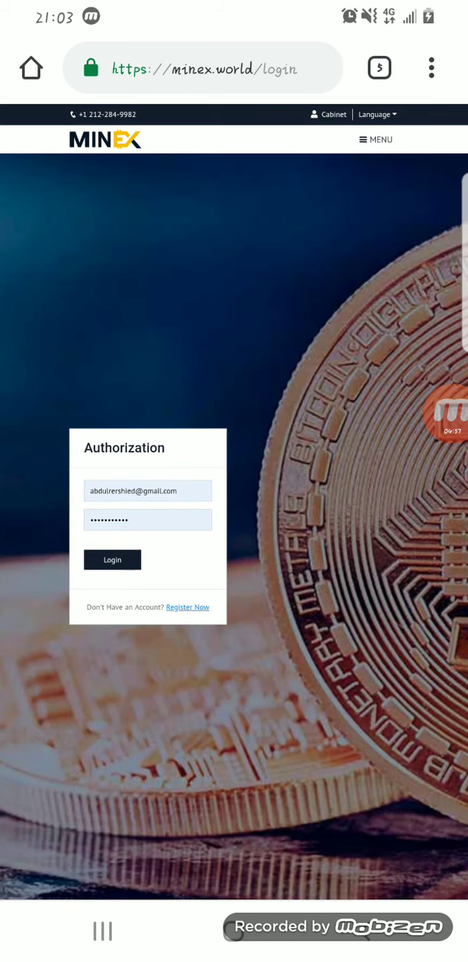
scroll(down, 3)
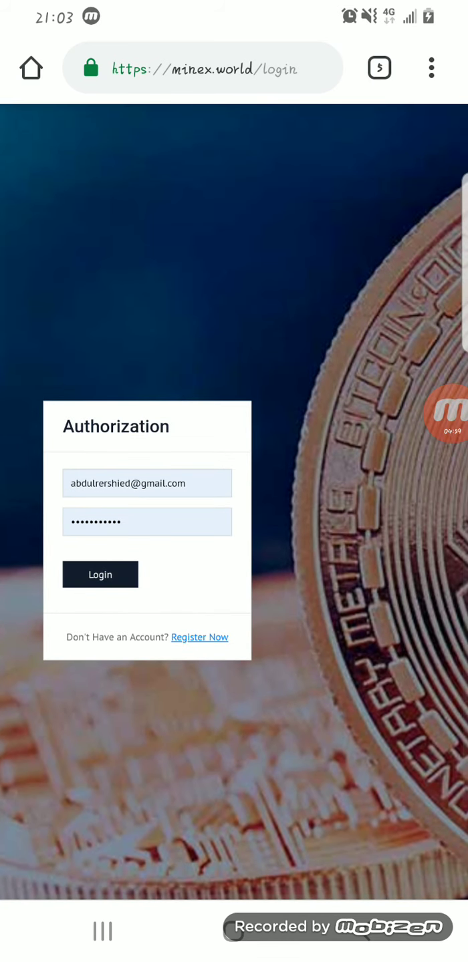
click(99, 574)
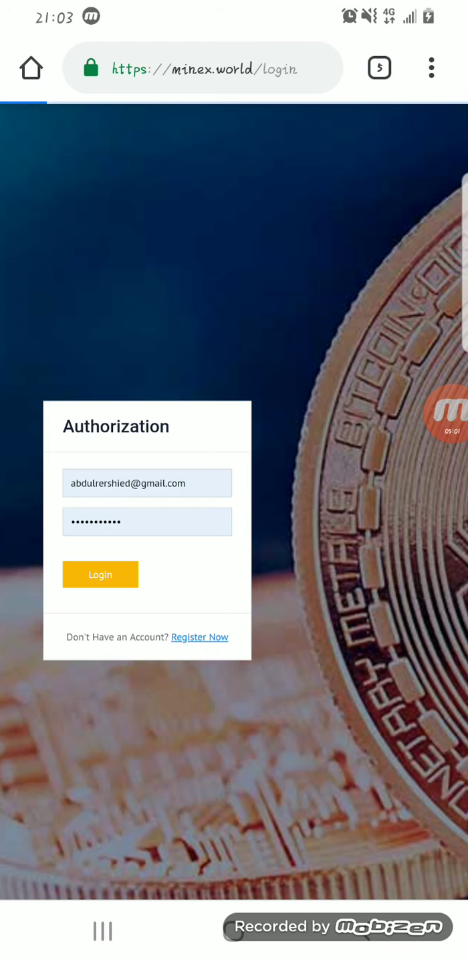
click(101, 574)
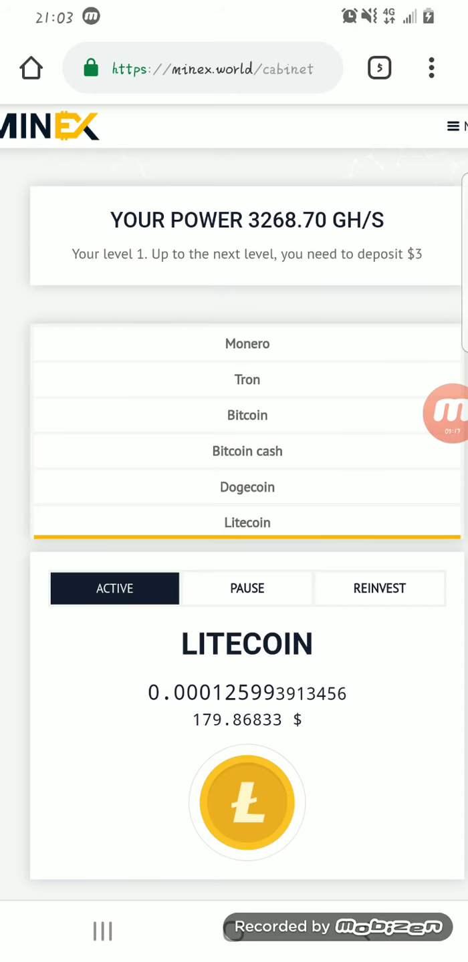
Go to the Minex withdrawal page listing minimum amounts per coin and crediting times
scroll(down, 3)
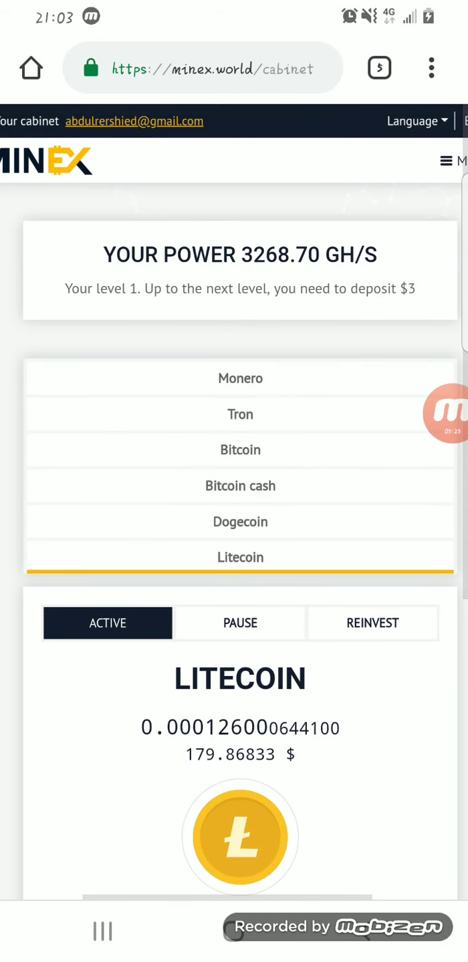
click(446, 160)
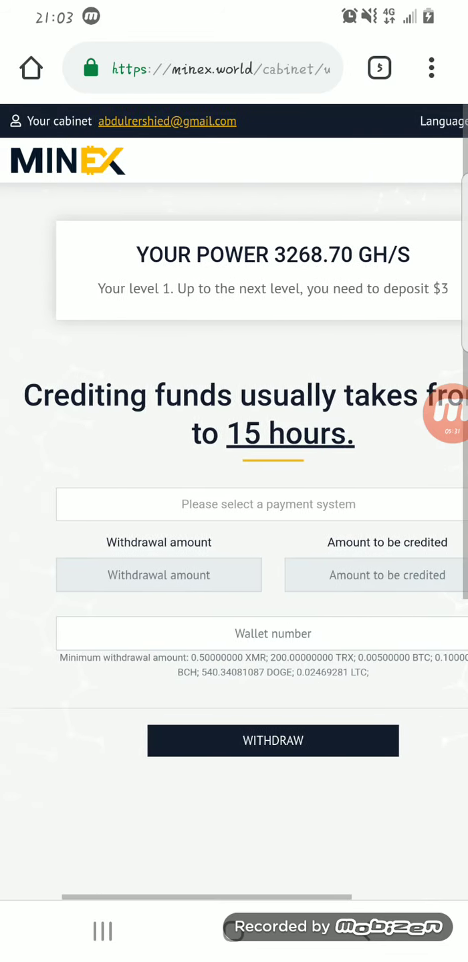
scroll(down, 3)
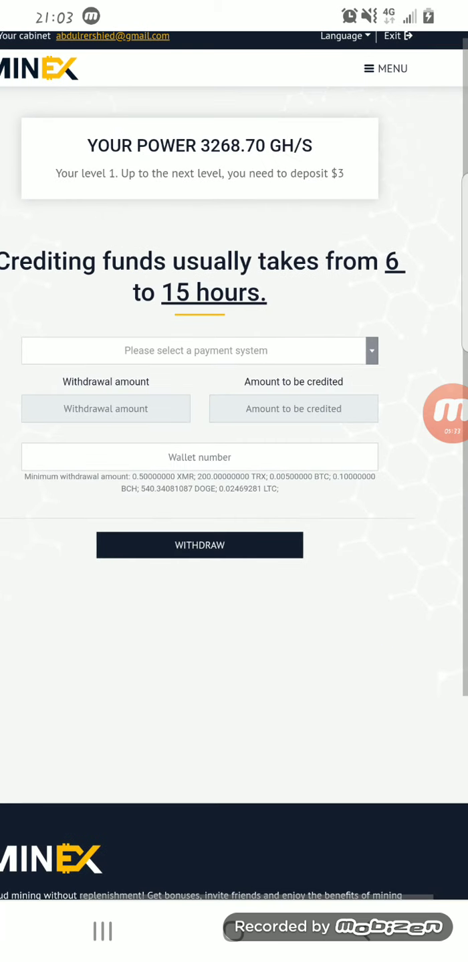
scroll(down, 3)
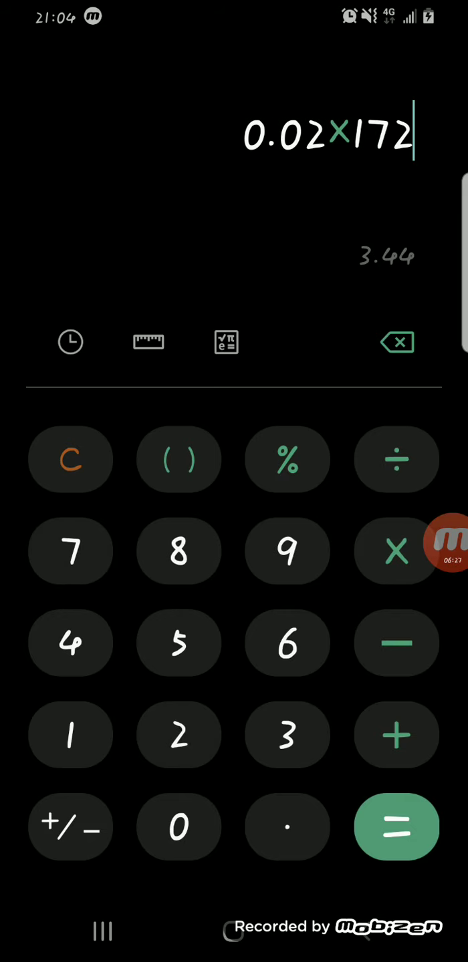
Leave the calculator showing 0.02×172 = 3.44 for the recent apps overview
click(395, 827)
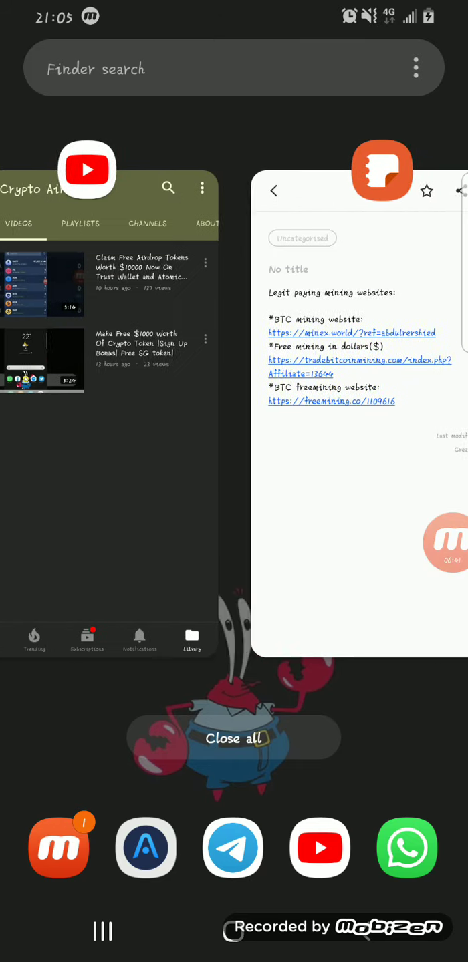
Return to the Minex cabinet in Chrome and dismiss the Opera News pop-up over the Litecoin balance
scroll(left, 3)
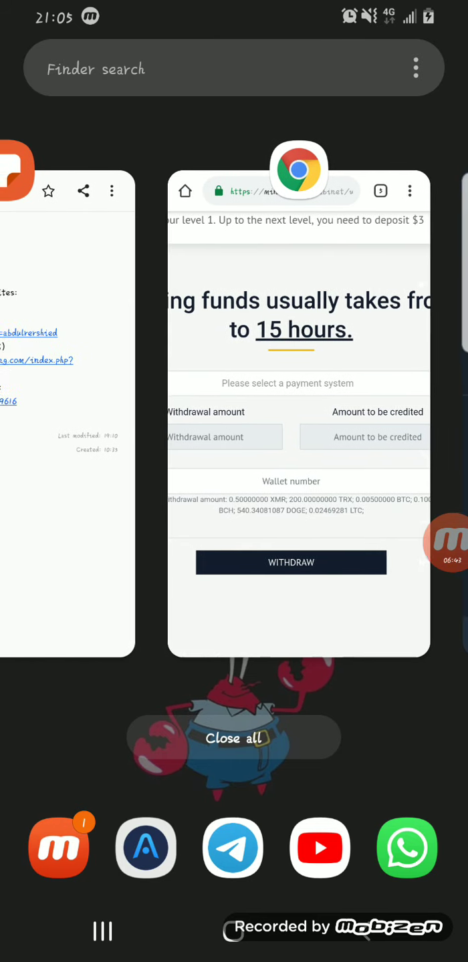
click(297, 167)
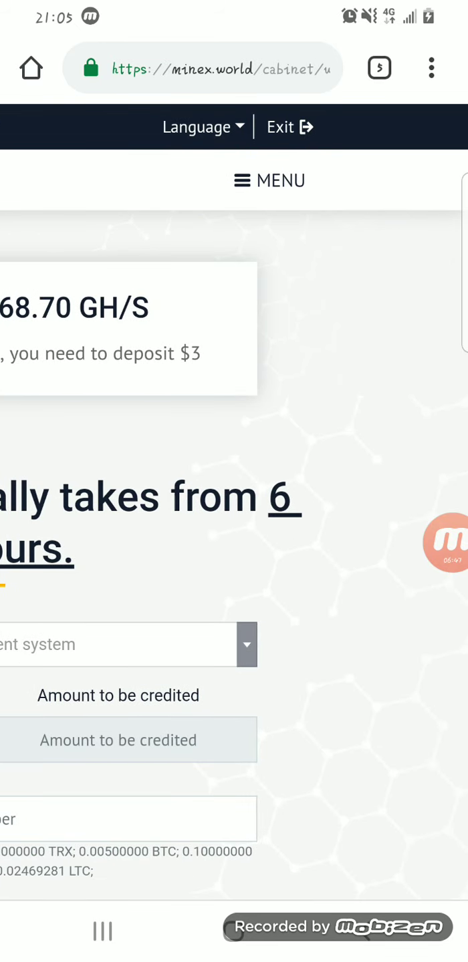
click(270, 180)
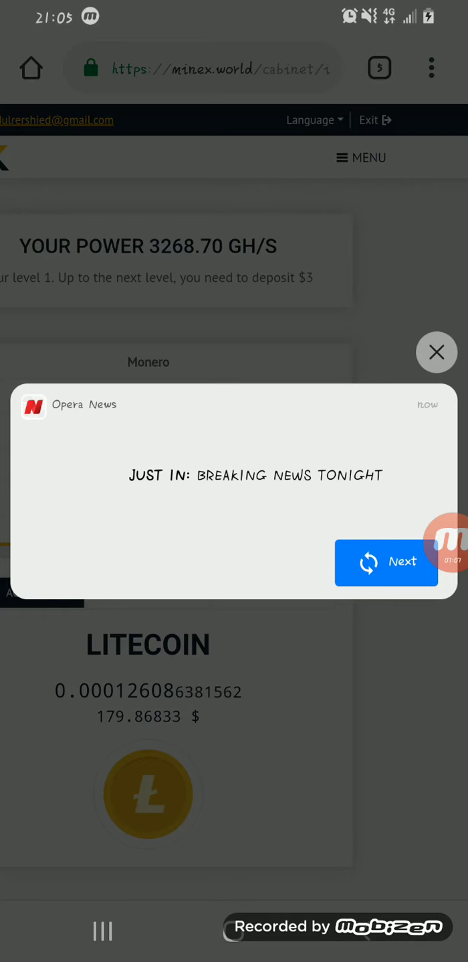
click(435, 352)
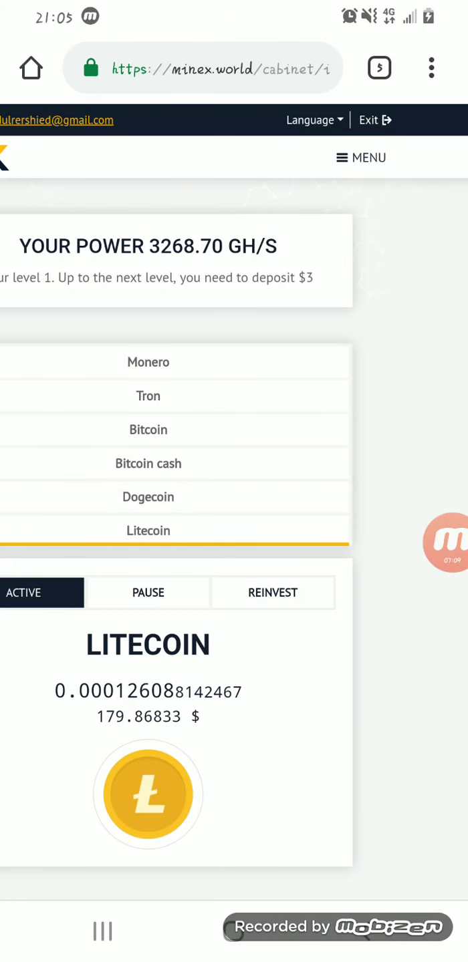